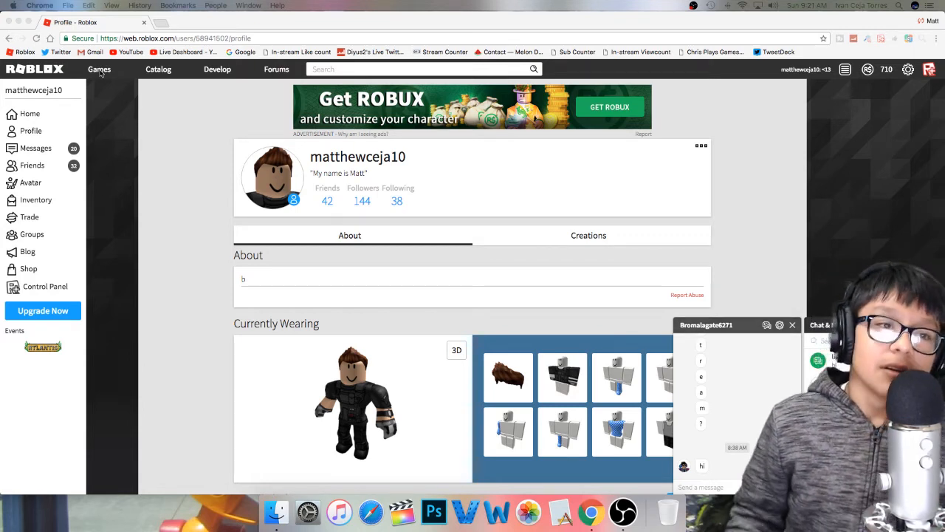
Go to the Games catalogue from the profile page via the navigation bar
click(99, 70)
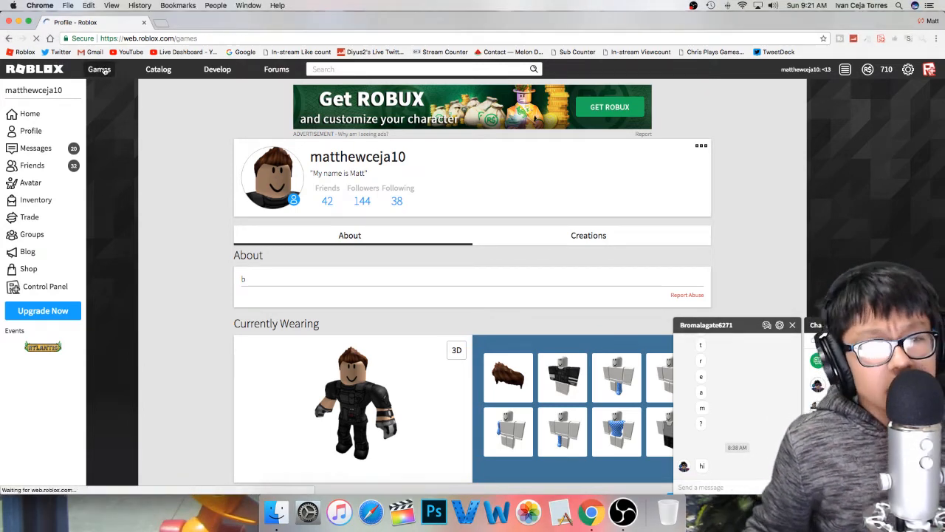
click(99, 70)
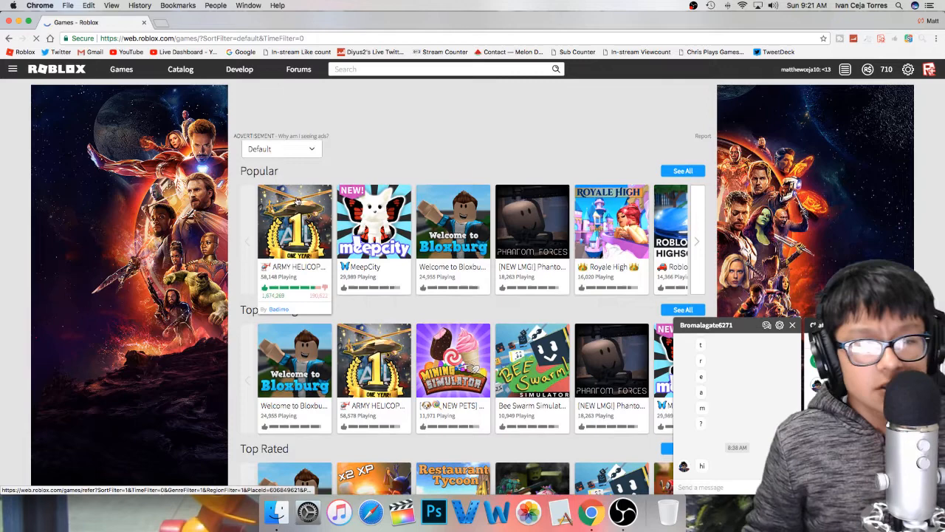
Open the ARMY HELICOPTER! Jailbreak page and start playing with the green Play button
click(294, 222)
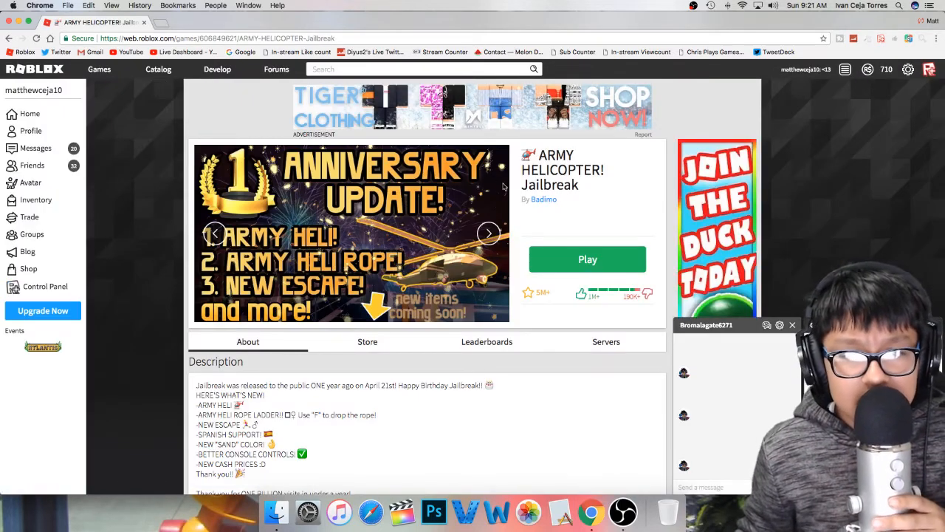
scroll(down, 3)
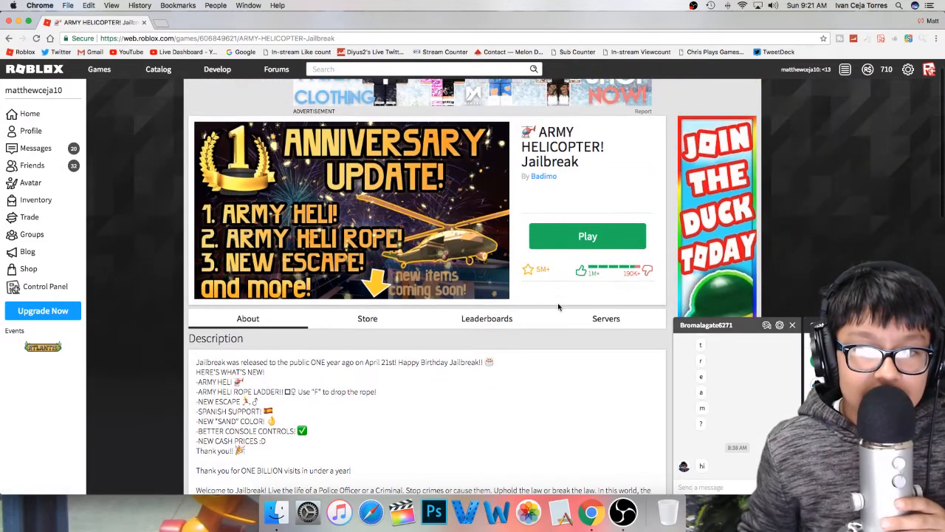
click(588, 237)
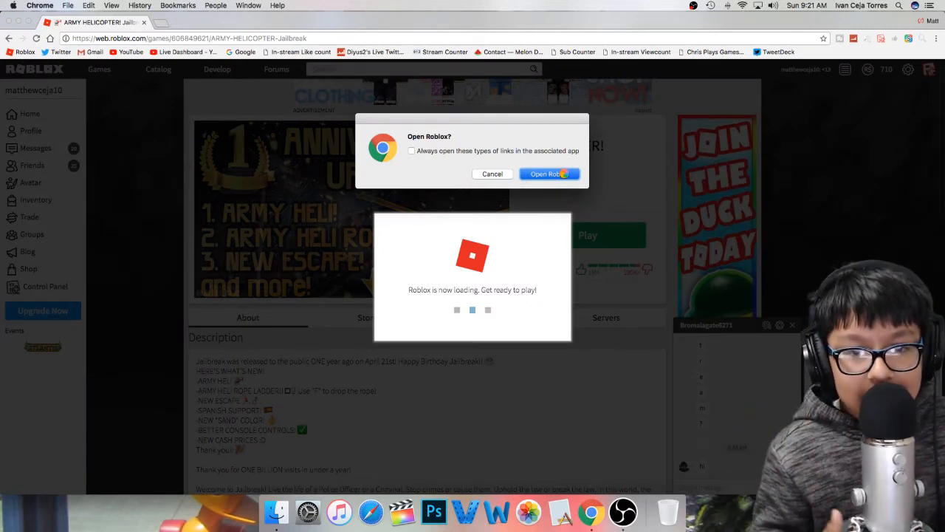
Allow the link to open Roblox and choose Download and Install Roblox
click(546, 174)
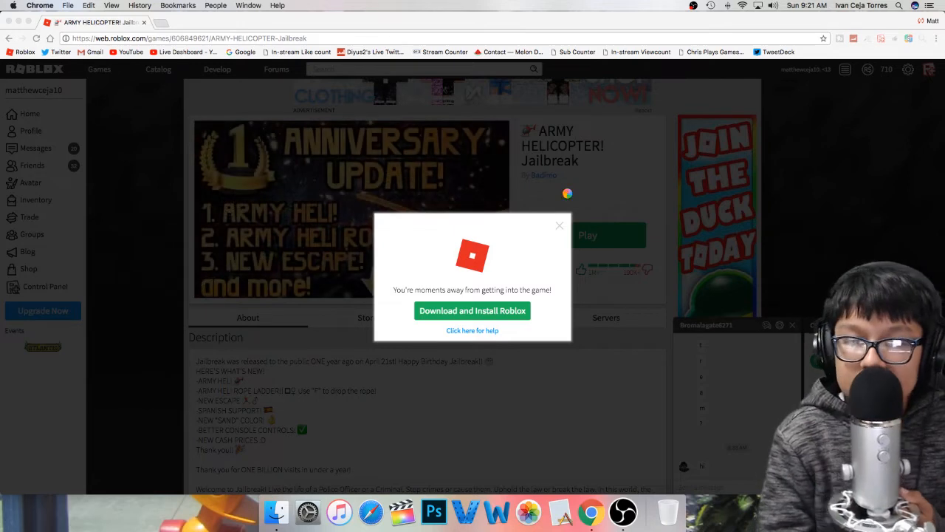
click(472, 310)
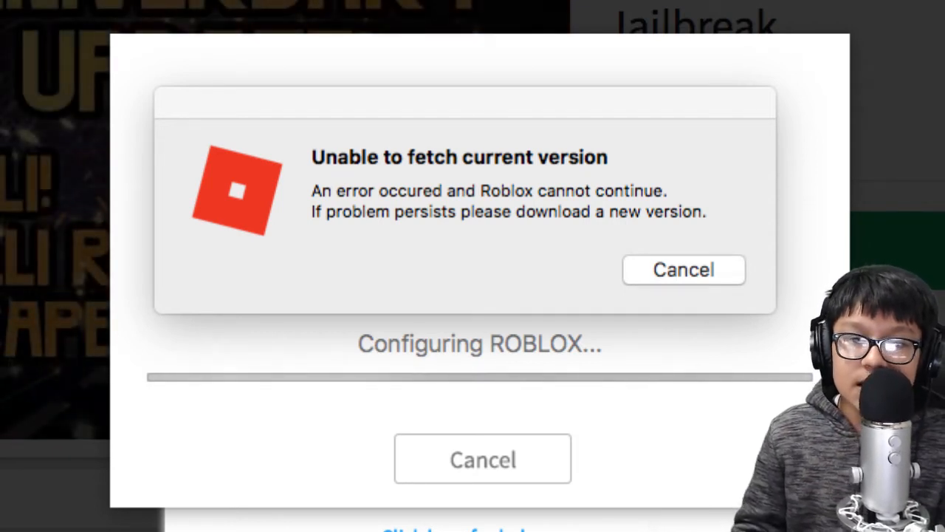
mouse_move(278, 340)
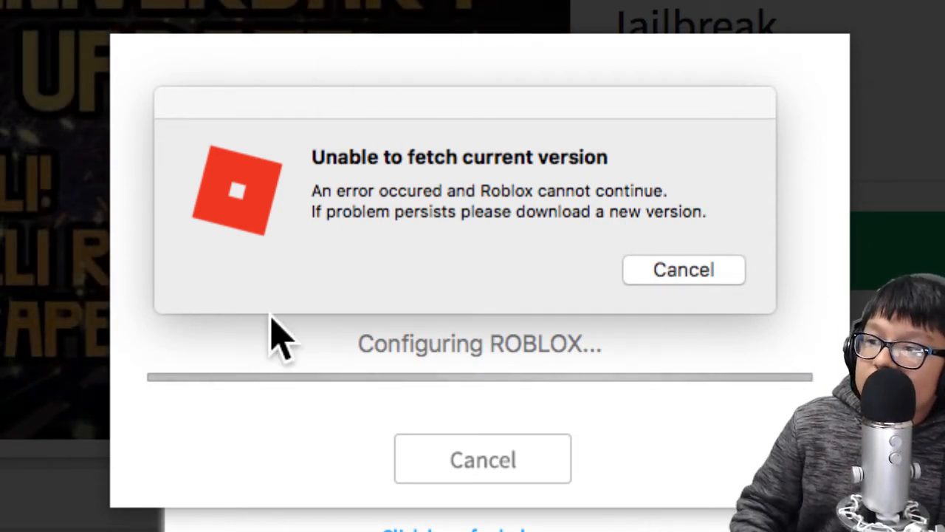
mouse_move(653, 339)
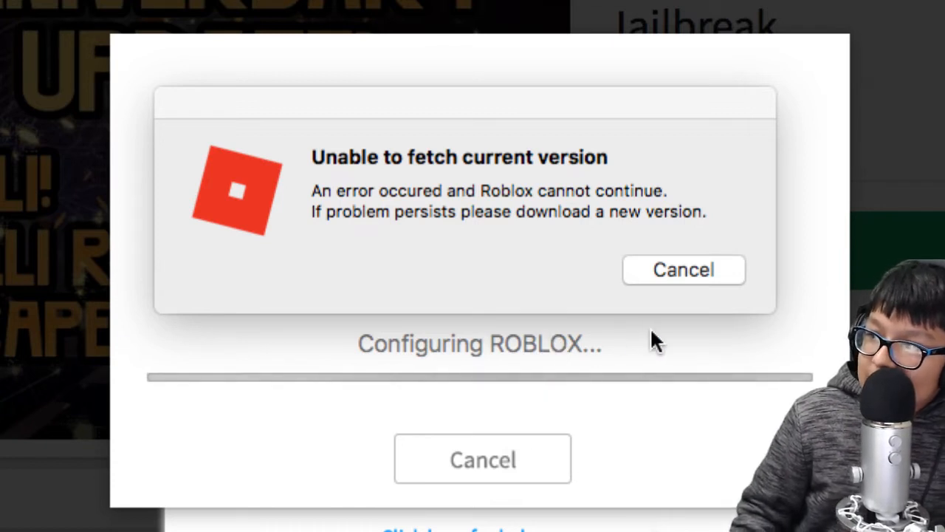
mouse_move(357, 263)
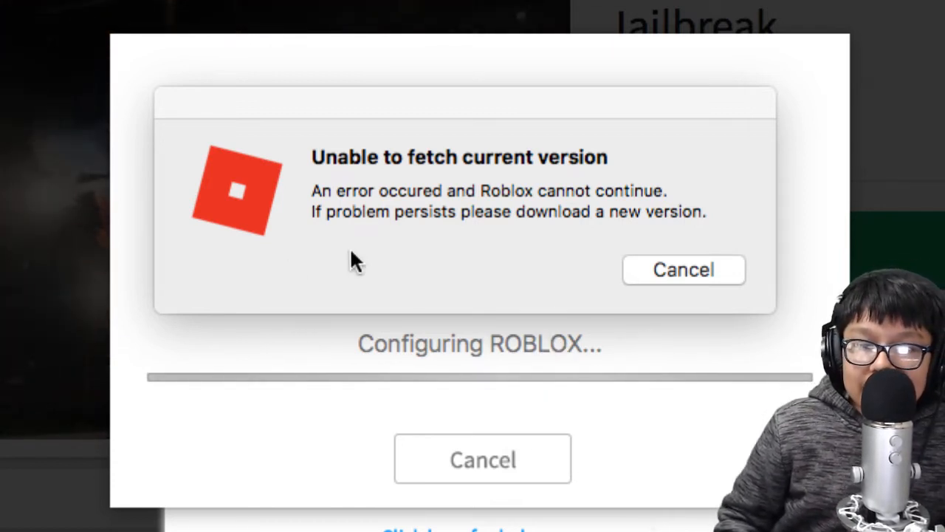
mouse_move(559, 118)
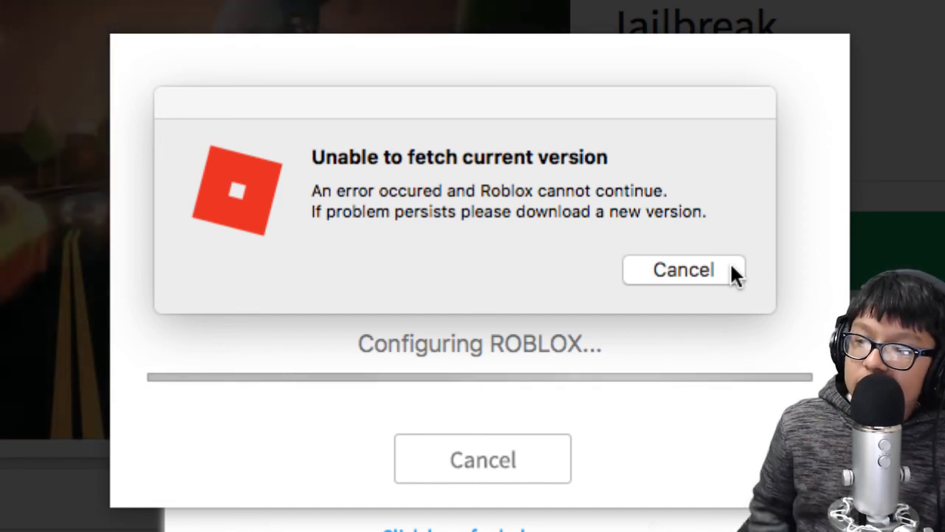
mouse_move(775, 298)
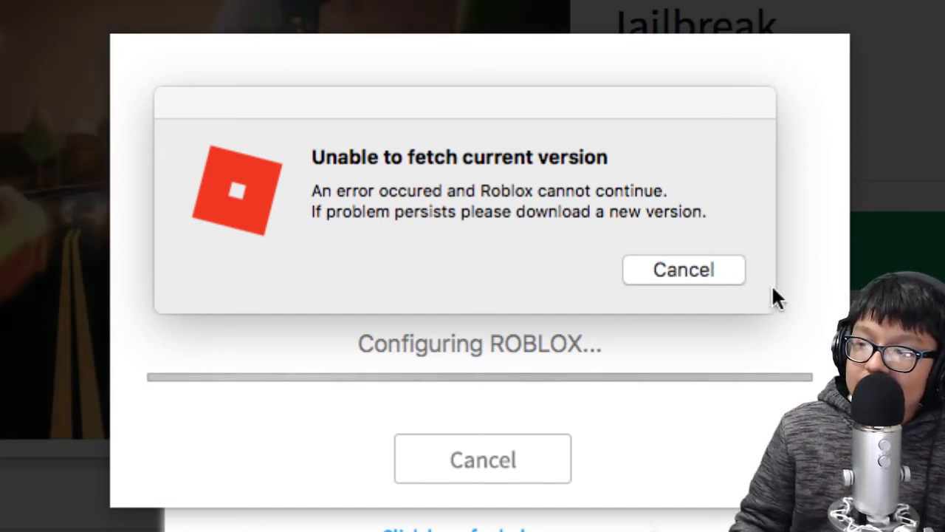